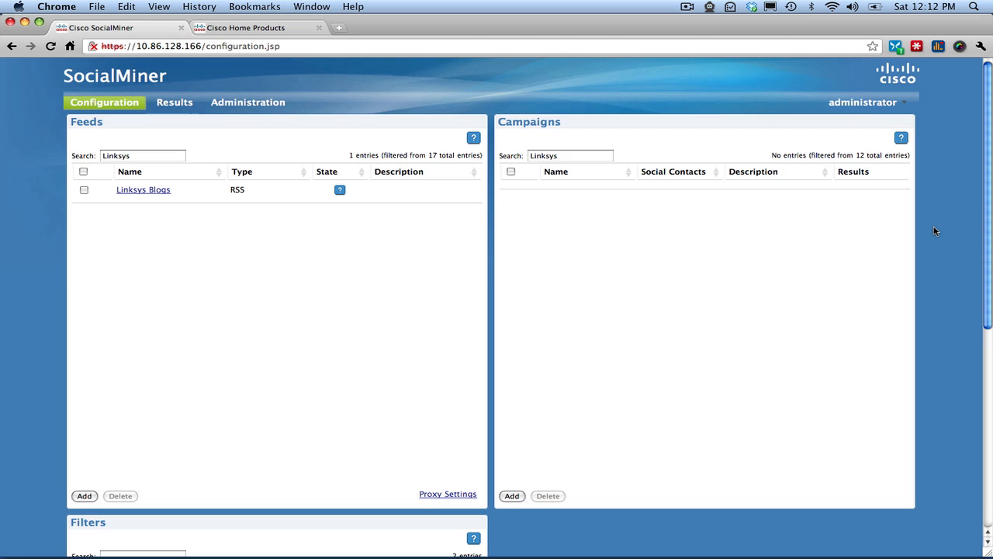
mouse_move(529, 27)
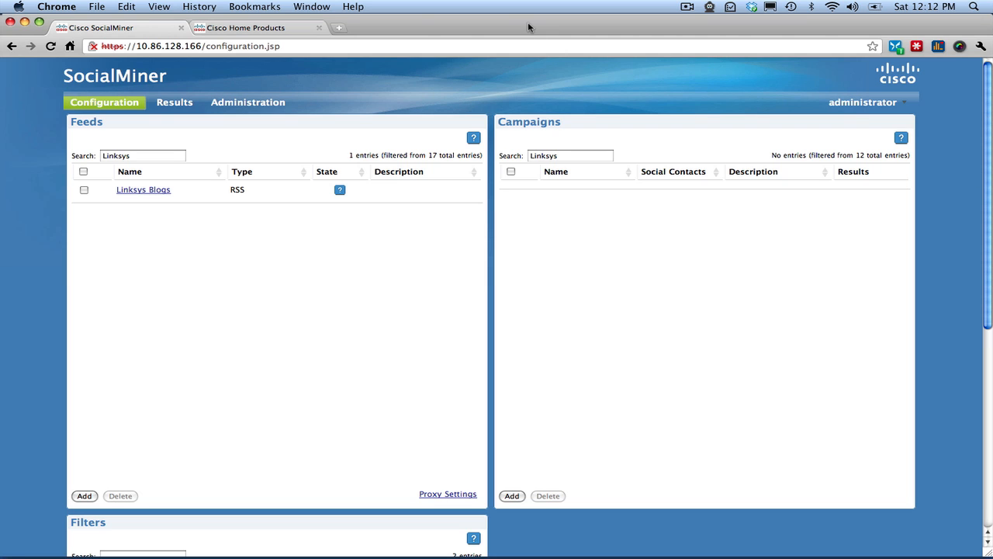
From the Cisco Home Products Linksys page footer, follow Become a Fan to the Cisco Linksys Facebook page.
left_click(248, 27)
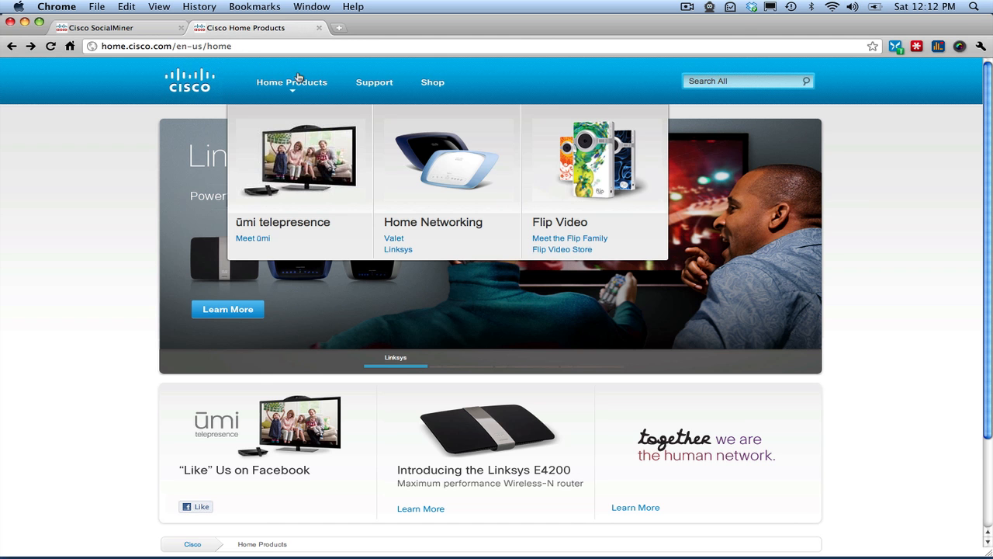
mouse_move(398, 249)
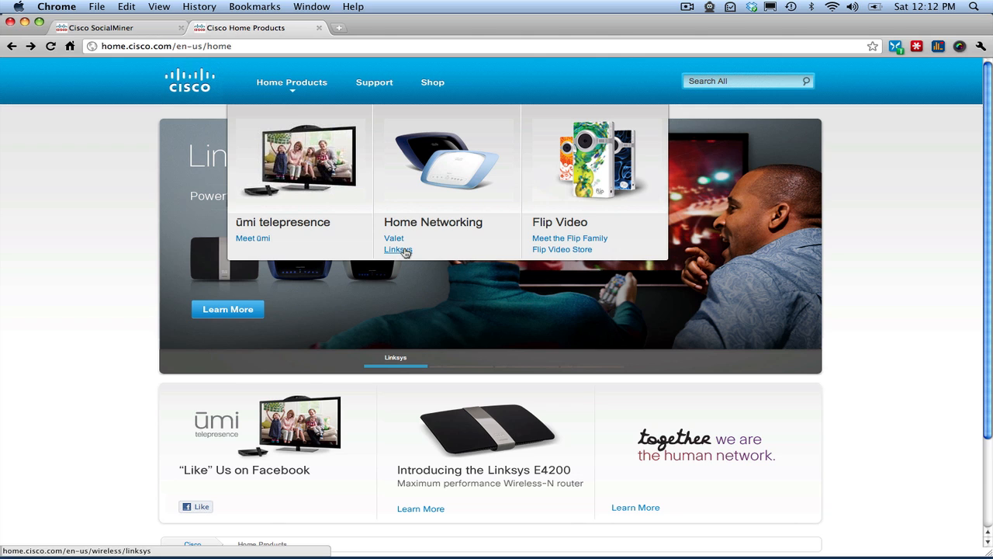
left_click(397, 250)
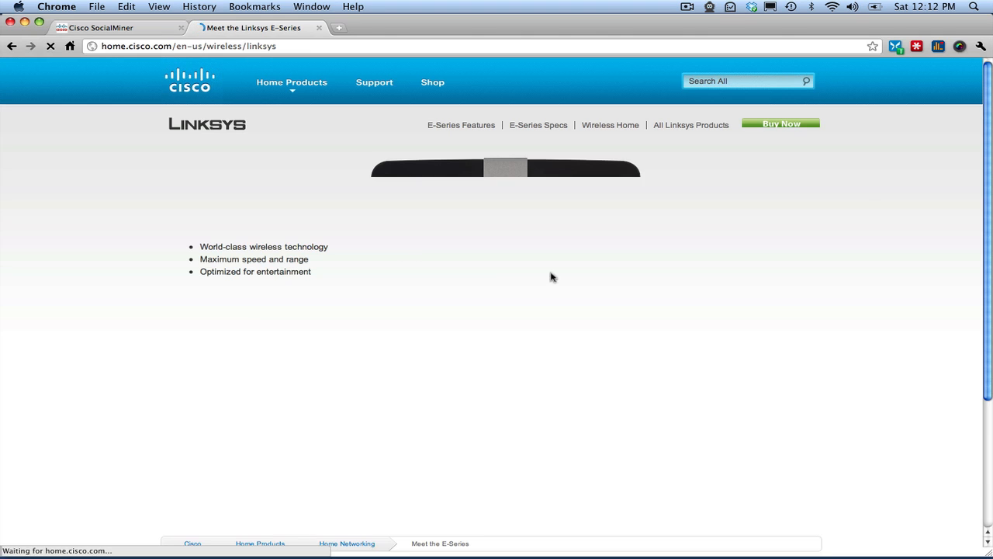
scroll("down", 3)
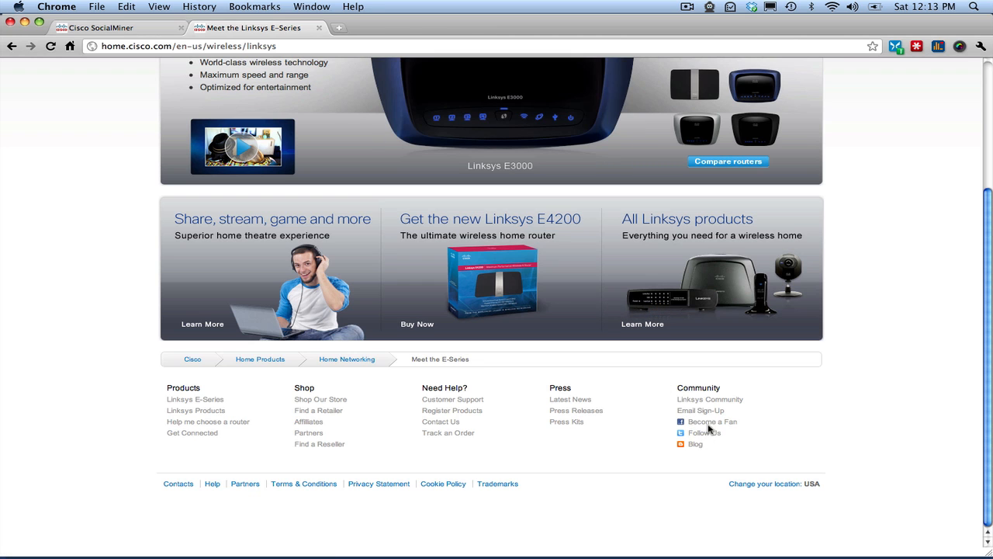
left_click(711, 422)
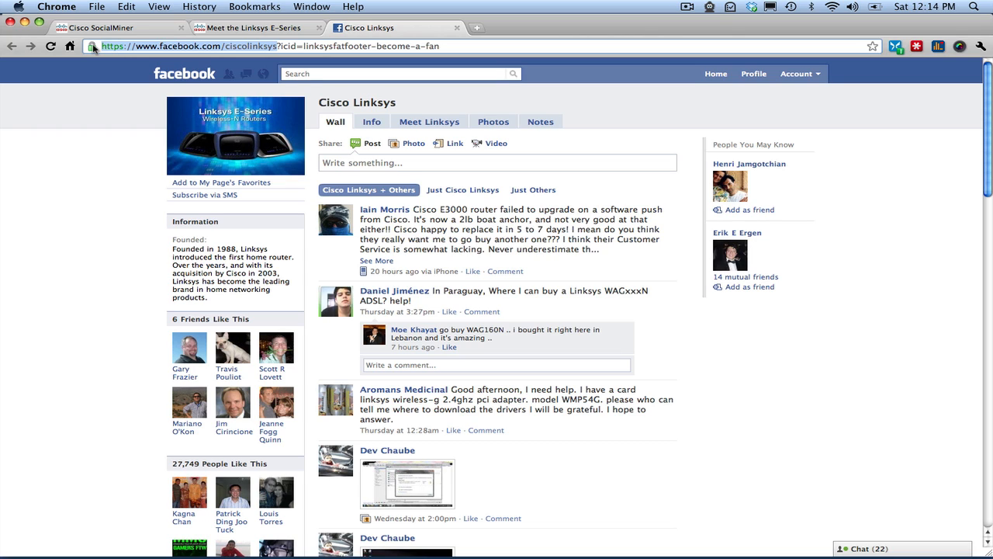
Search Facebook for 'Linksys' and open the Cisco Linksys page from the results.
left_click(466, 45)
type("https://www.facebook.com/Cisco")
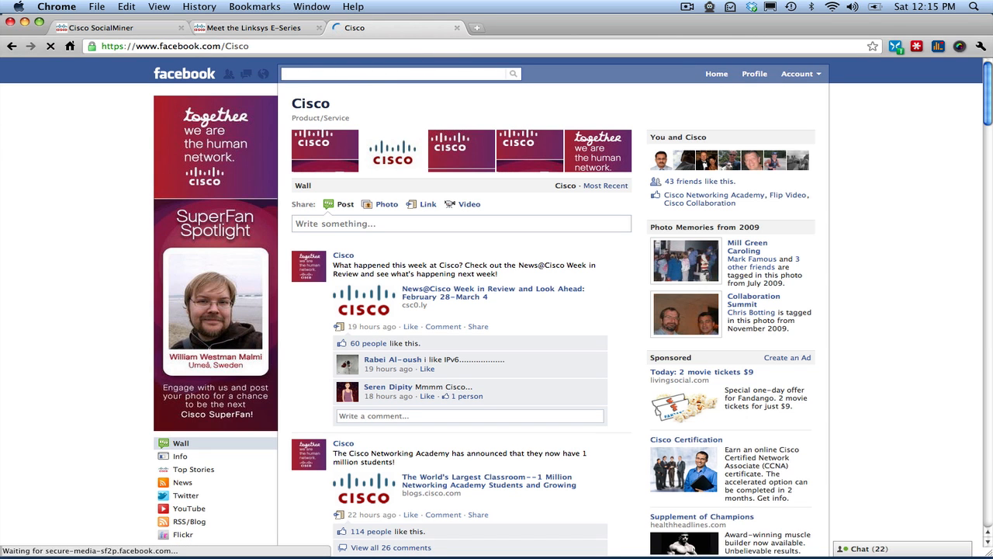
type("Linksys")
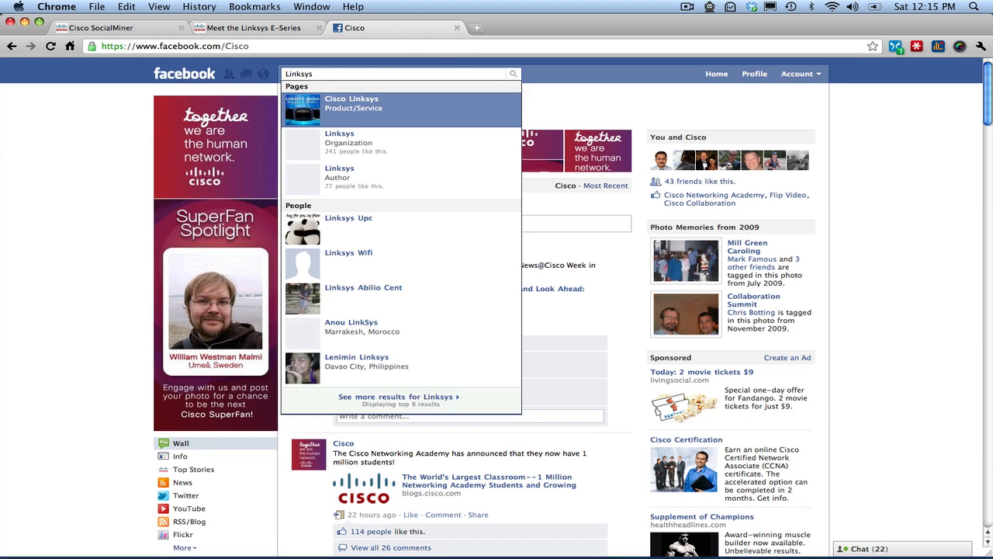
left_click(351, 104)
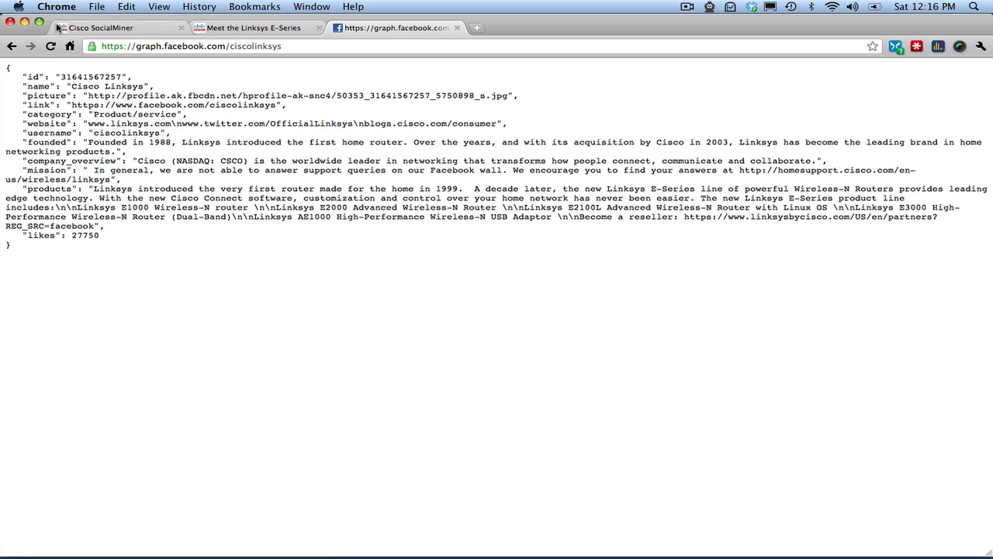
Return to the Cisco Linksys fan page, then add a new feed in SocialMiner.
left_click(12, 46)
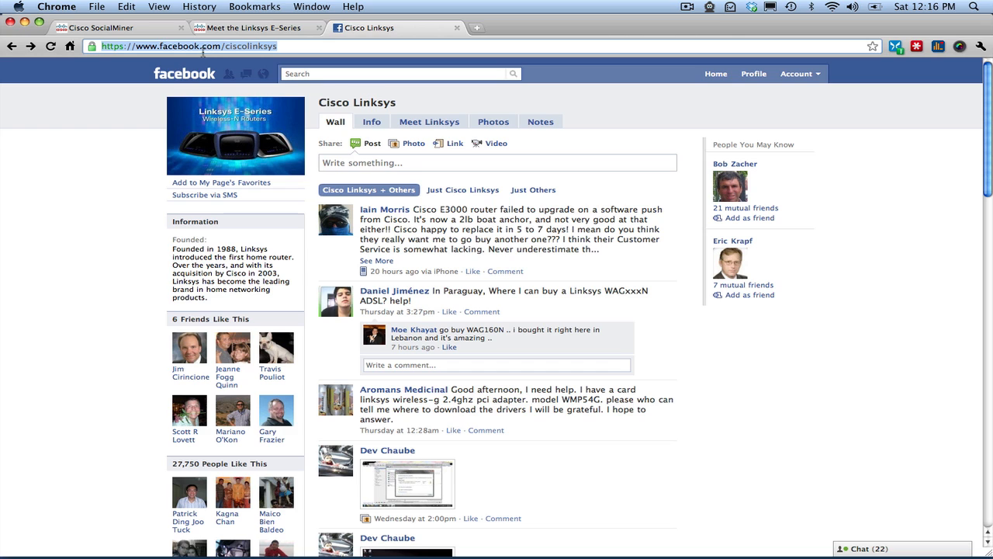
left_click(100, 27)
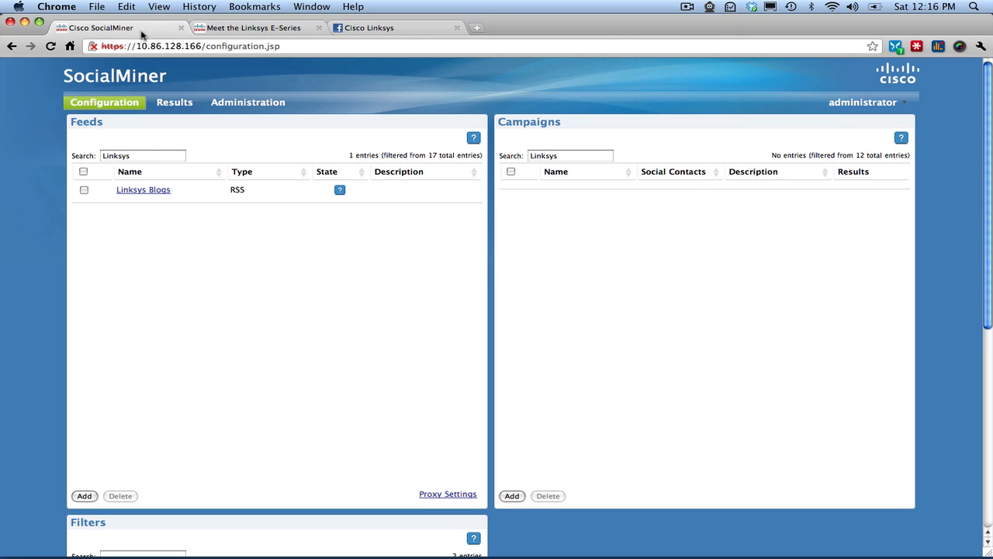
left_click(84, 496)
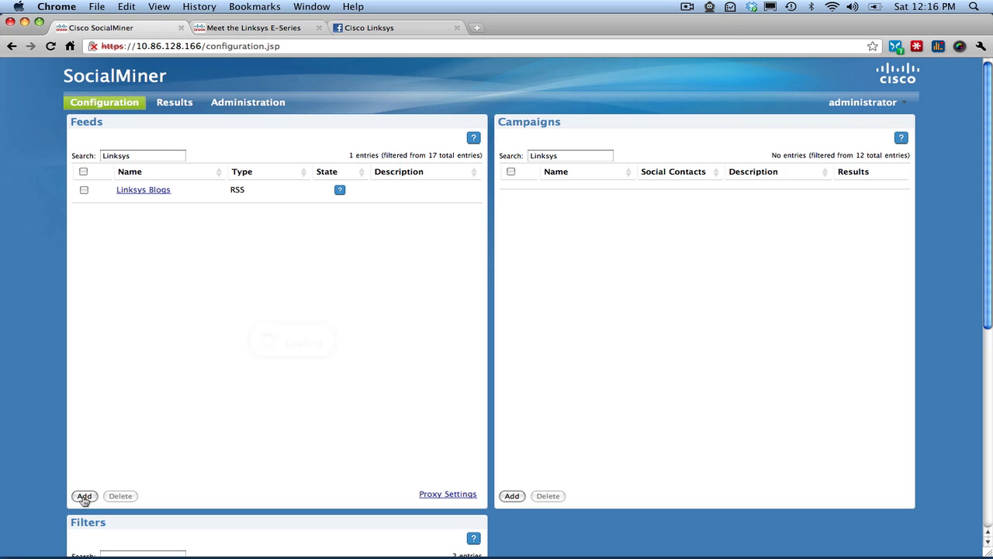
left_click(84, 496)
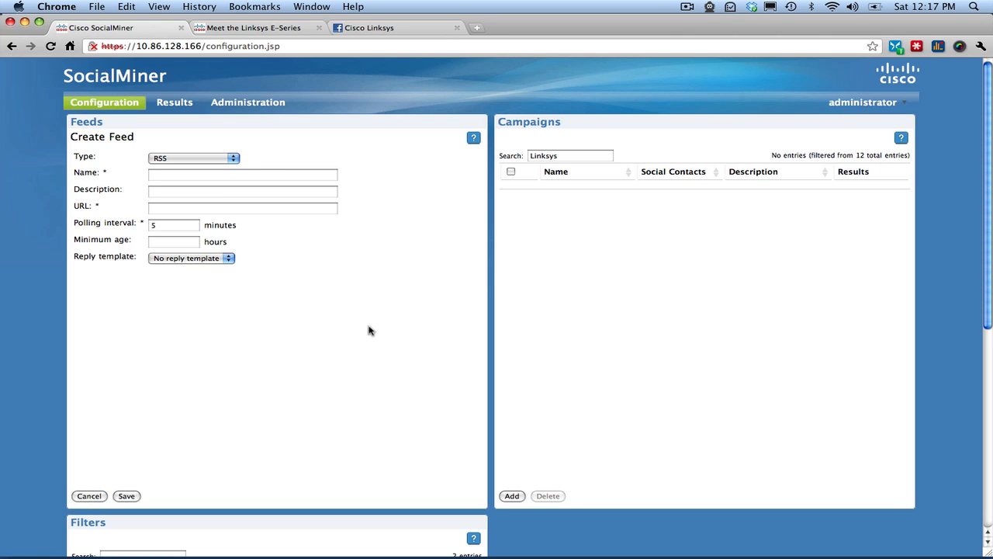
mouse_move(230, 160)
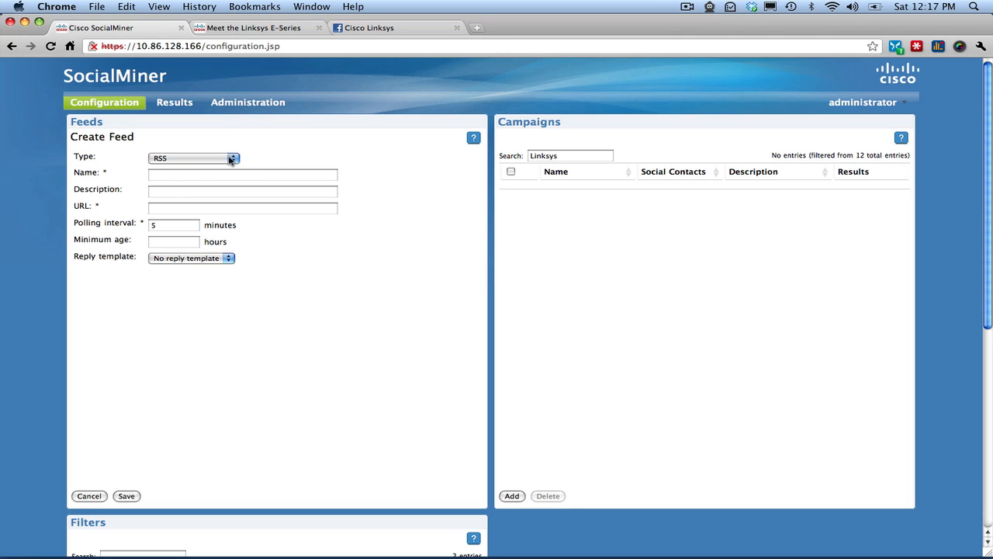
left_click(191, 158)
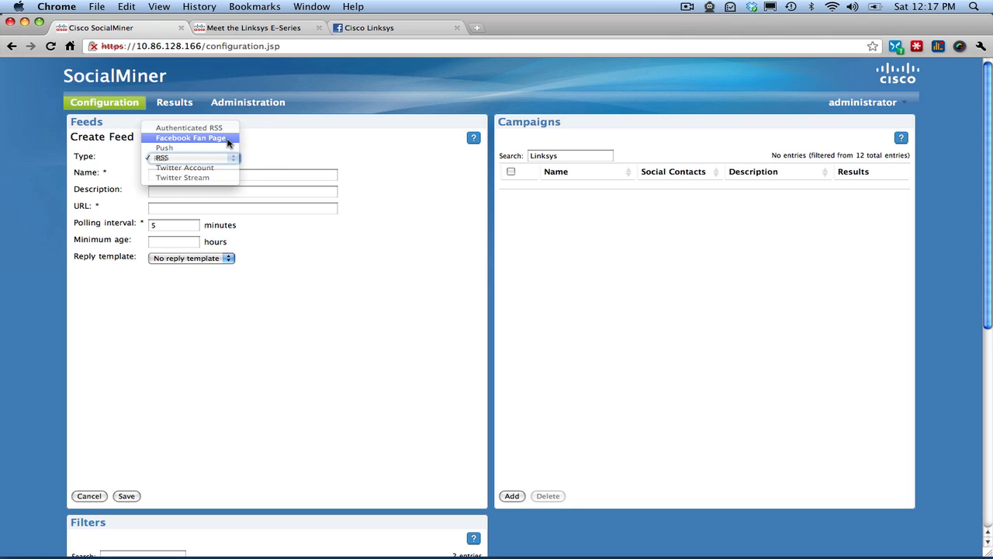
left_click(190, 137)
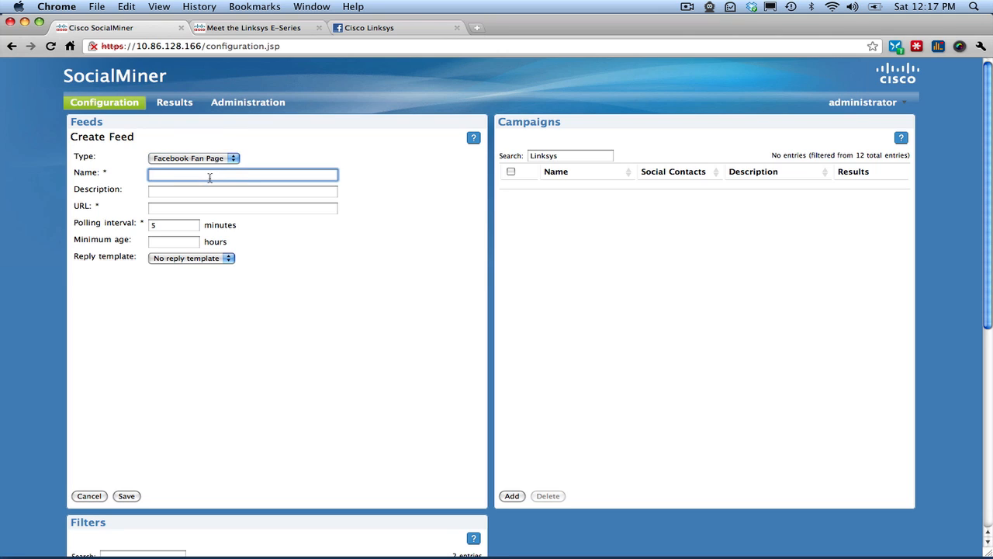
type("Linksyss")
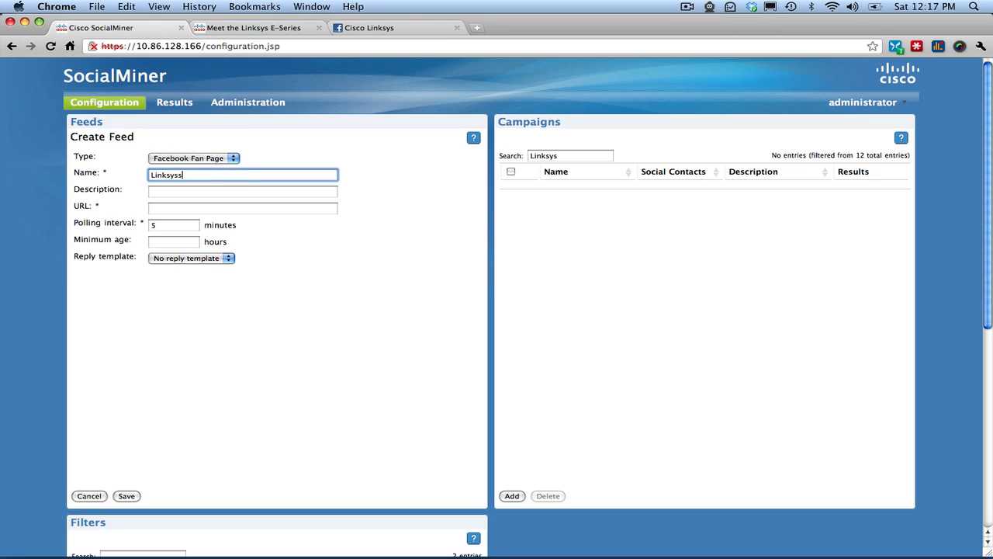
type("Linksys Fan P")
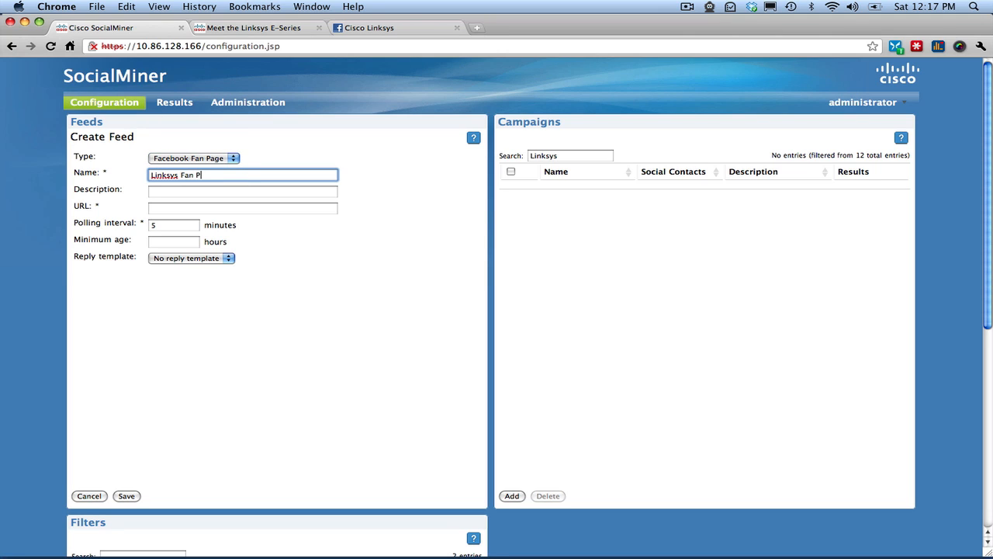
left_click(242, 208)
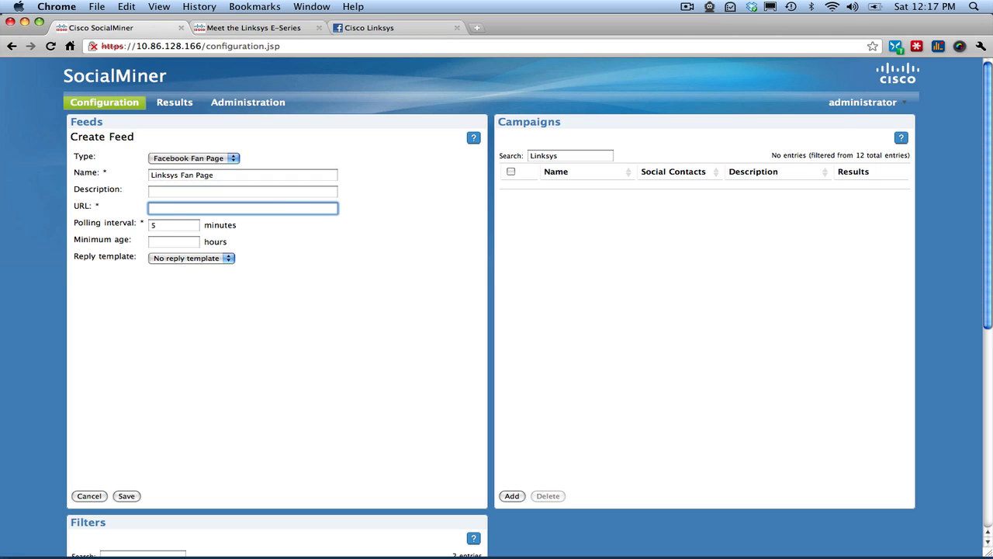
type("https://www.facebook.com/ciscolinksys")
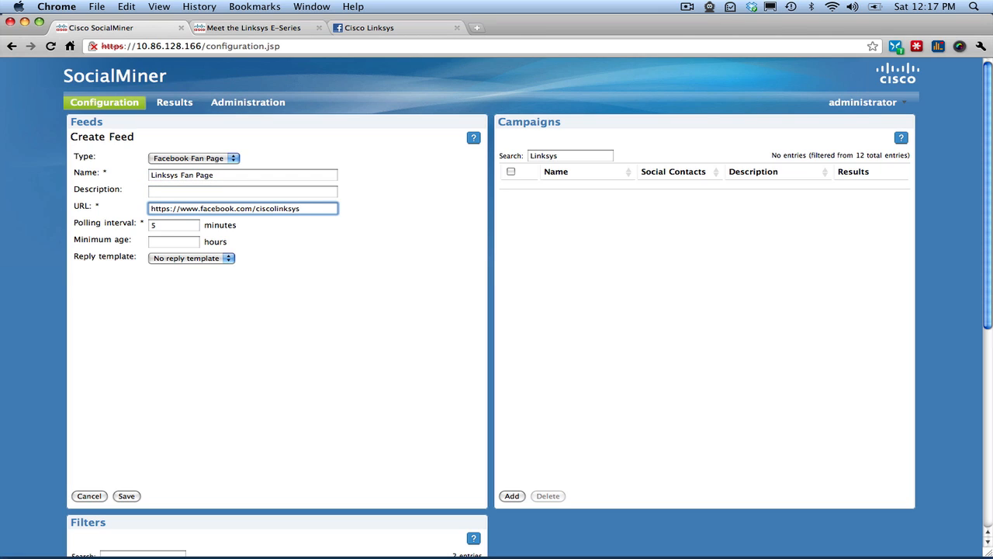